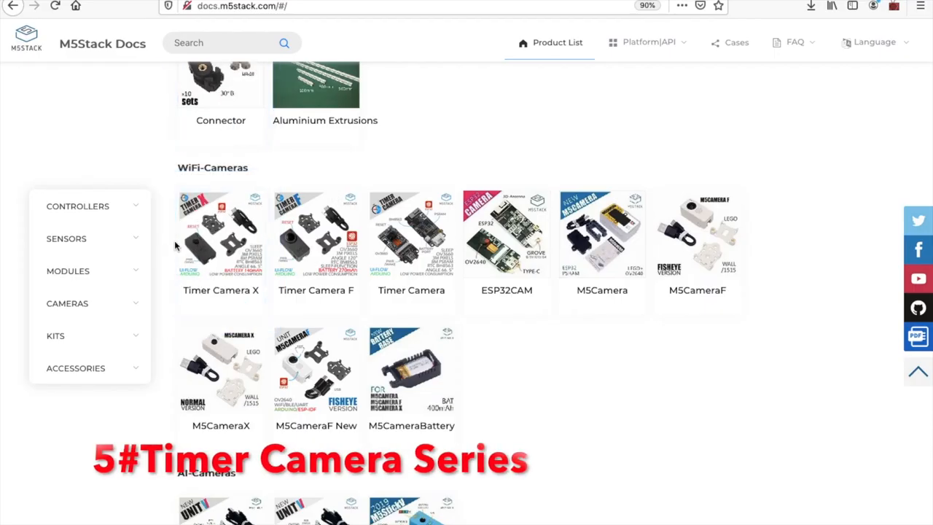
mouse_move(314, 233)
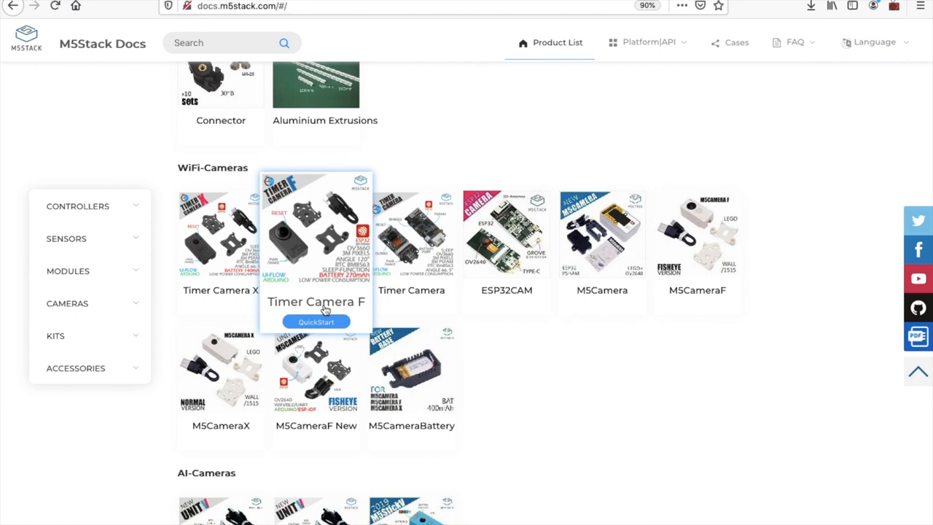
mouse_move(222, 248)
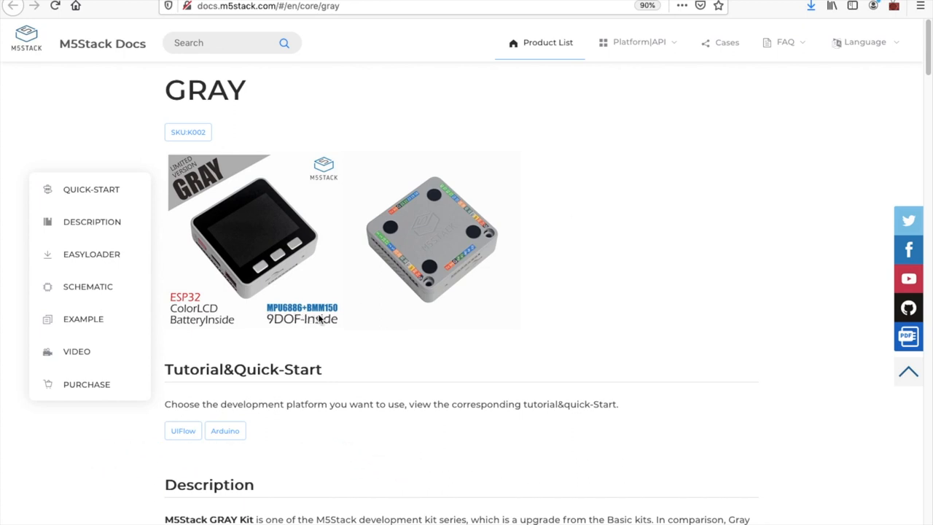
mouse_move(379, 333)
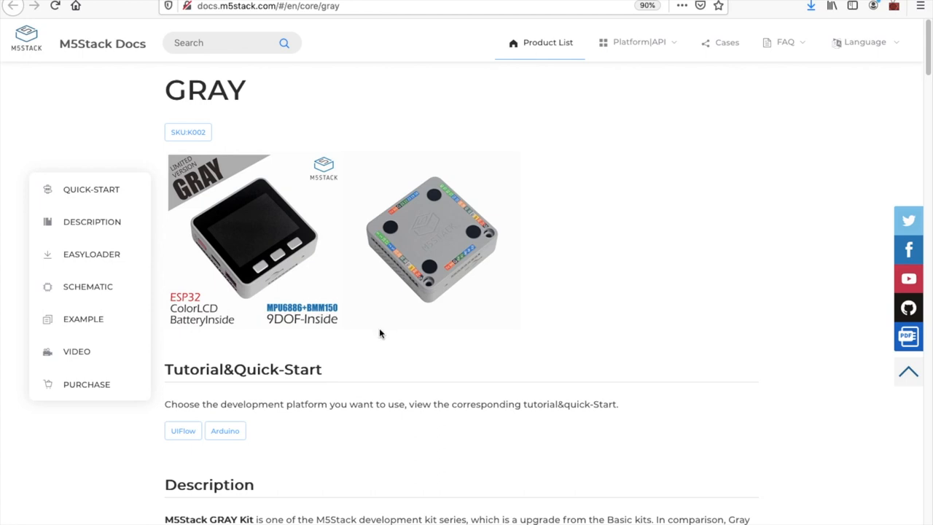